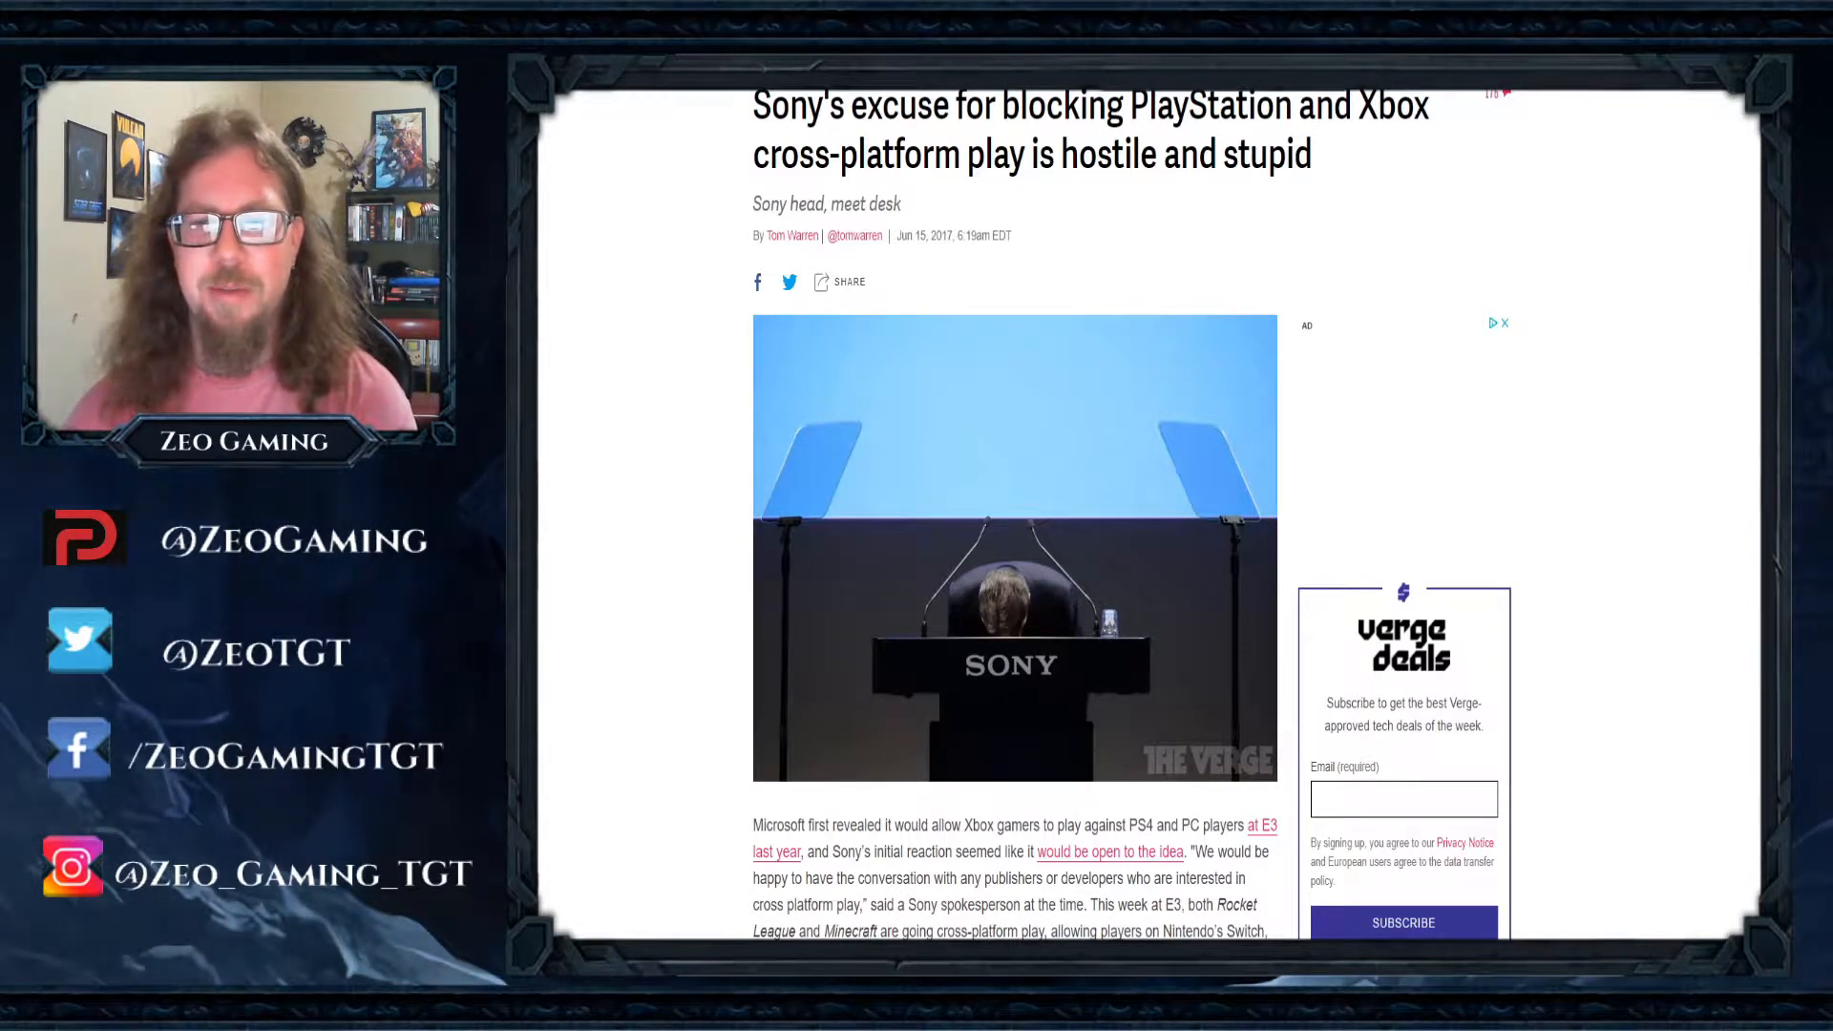
{"action": "scroll", "scroll_direction": "down", "scroll_amount": 3}
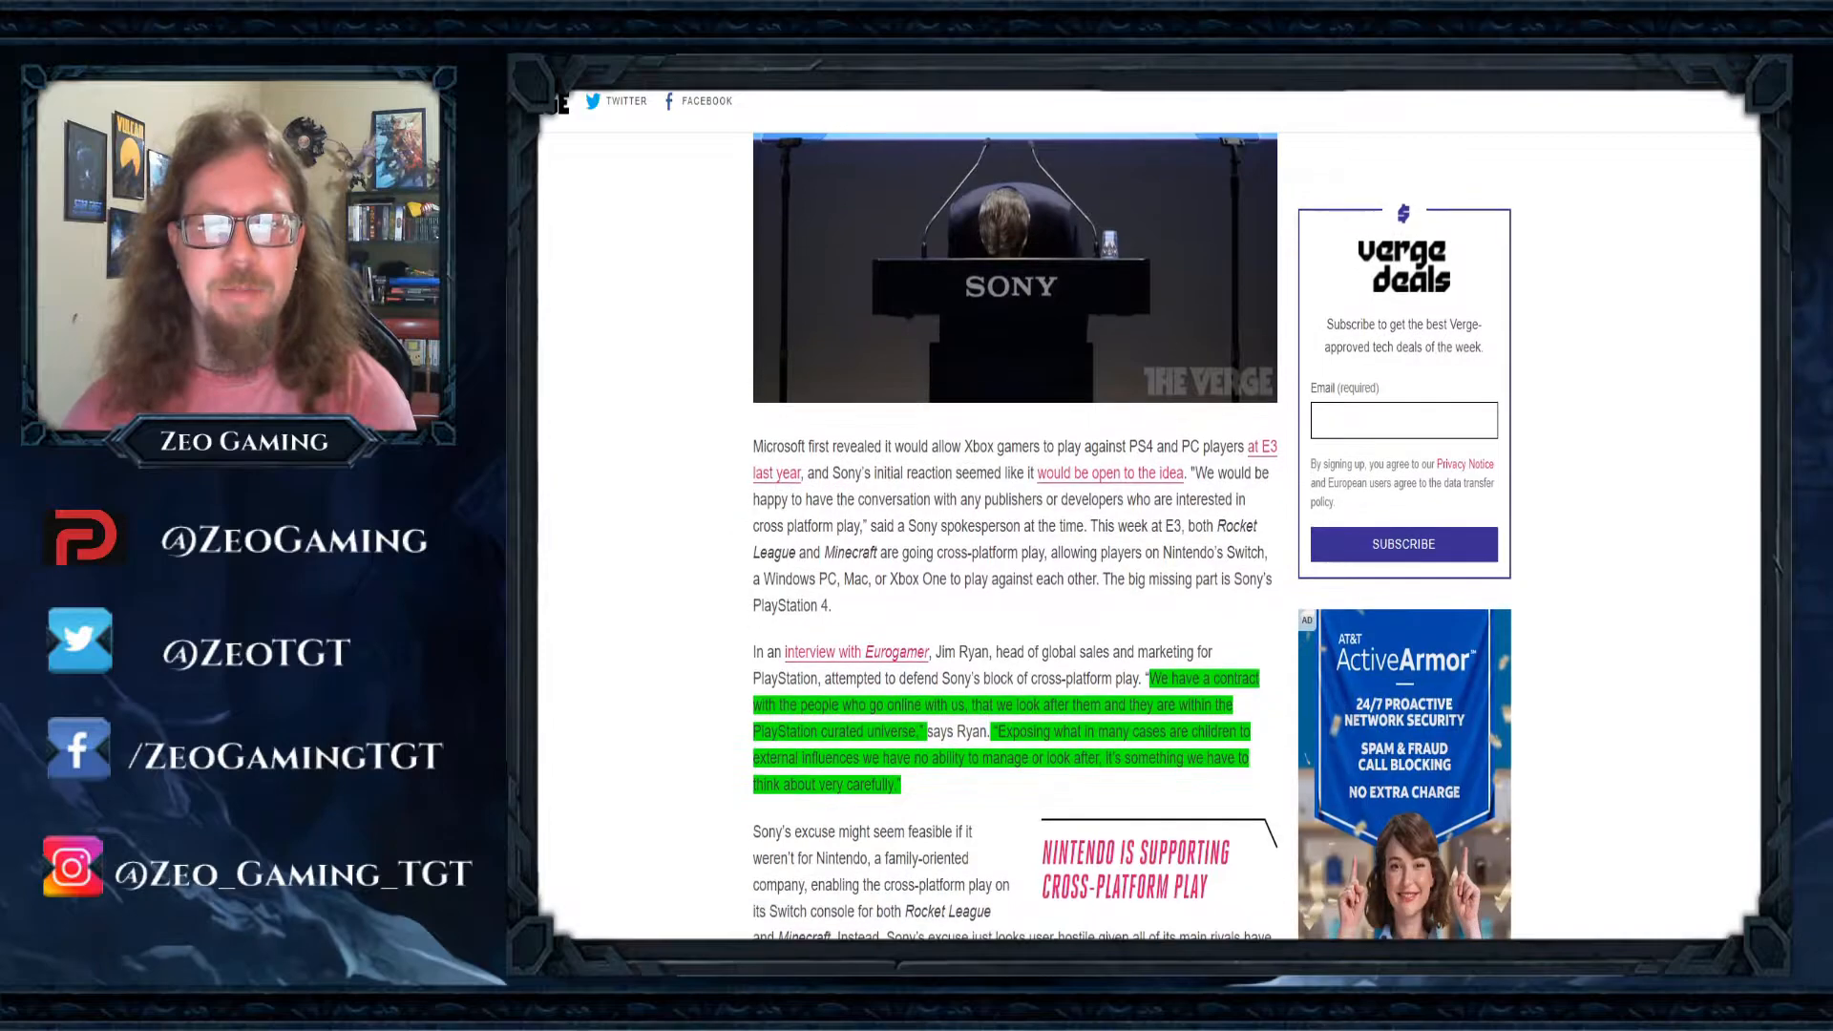
{"action": "scroll", "scroll_direction": "down", "scroll_amount": 3}
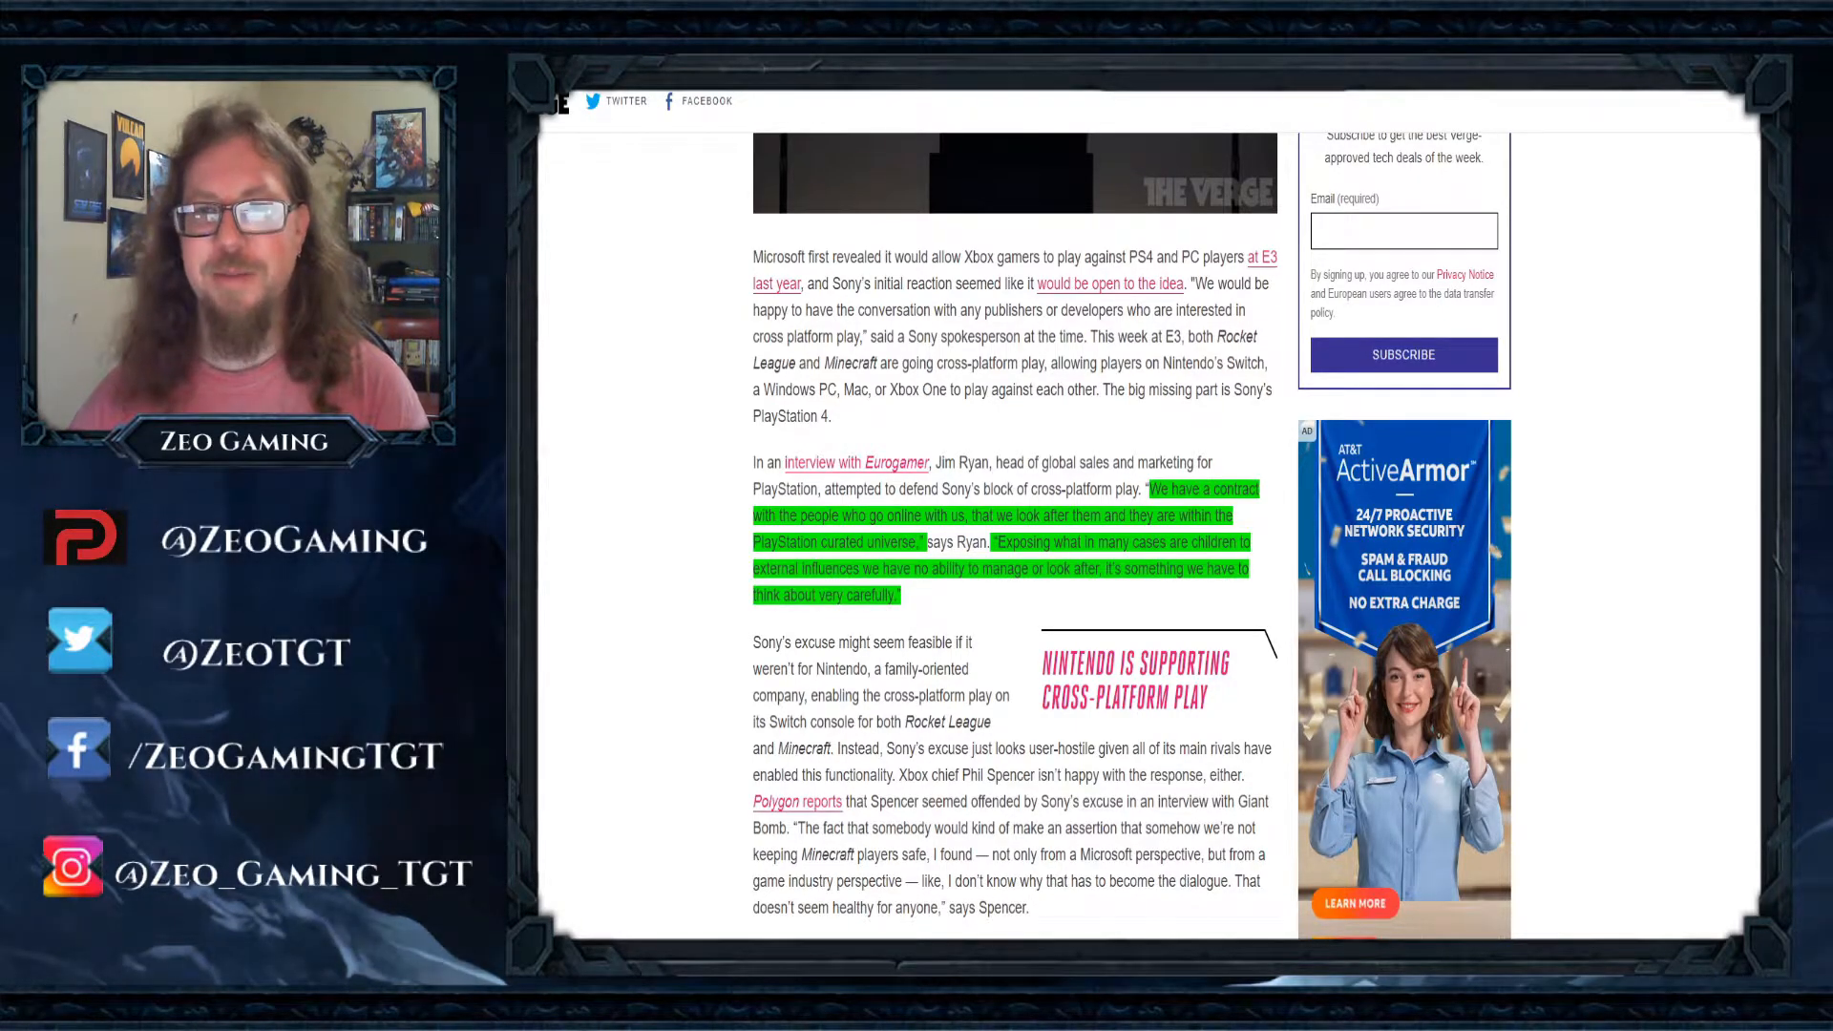
{"action": "scroll", "scroll_direction": "down", "scroll_amount": 3}
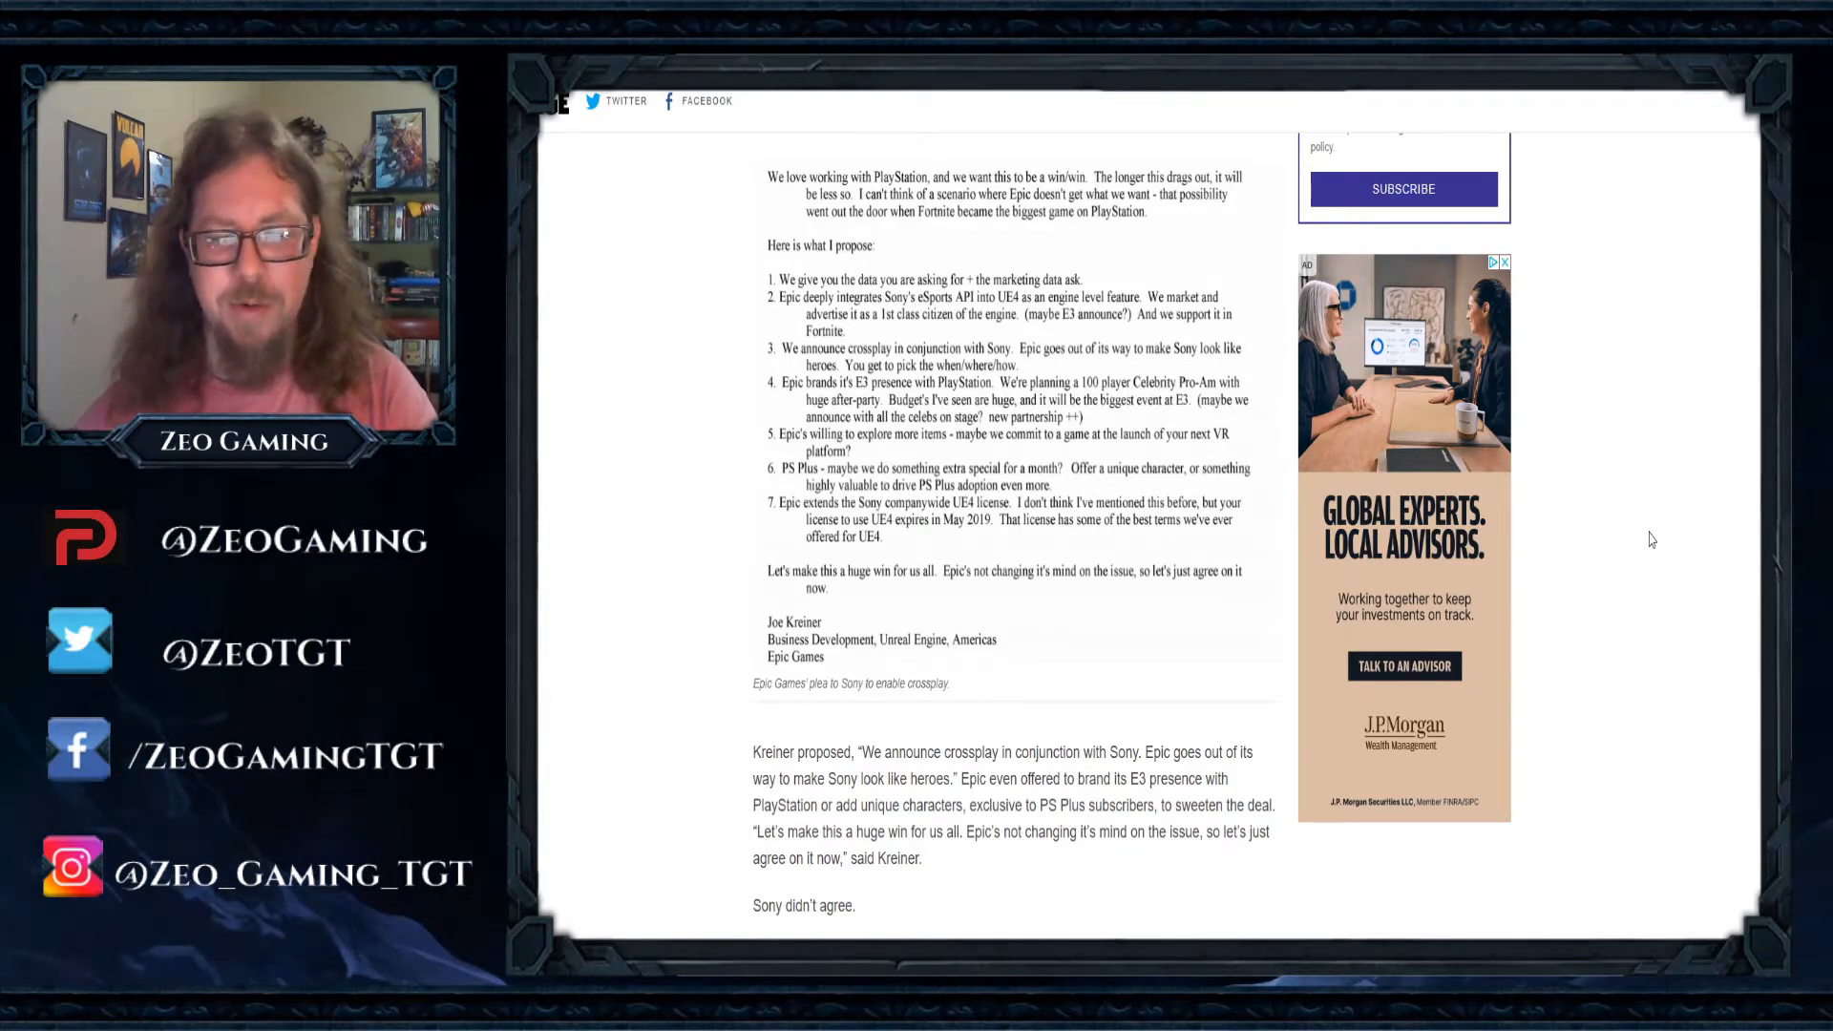
{"action": "scroll", "scroll_direction": "down", "scroll_amount": 3}
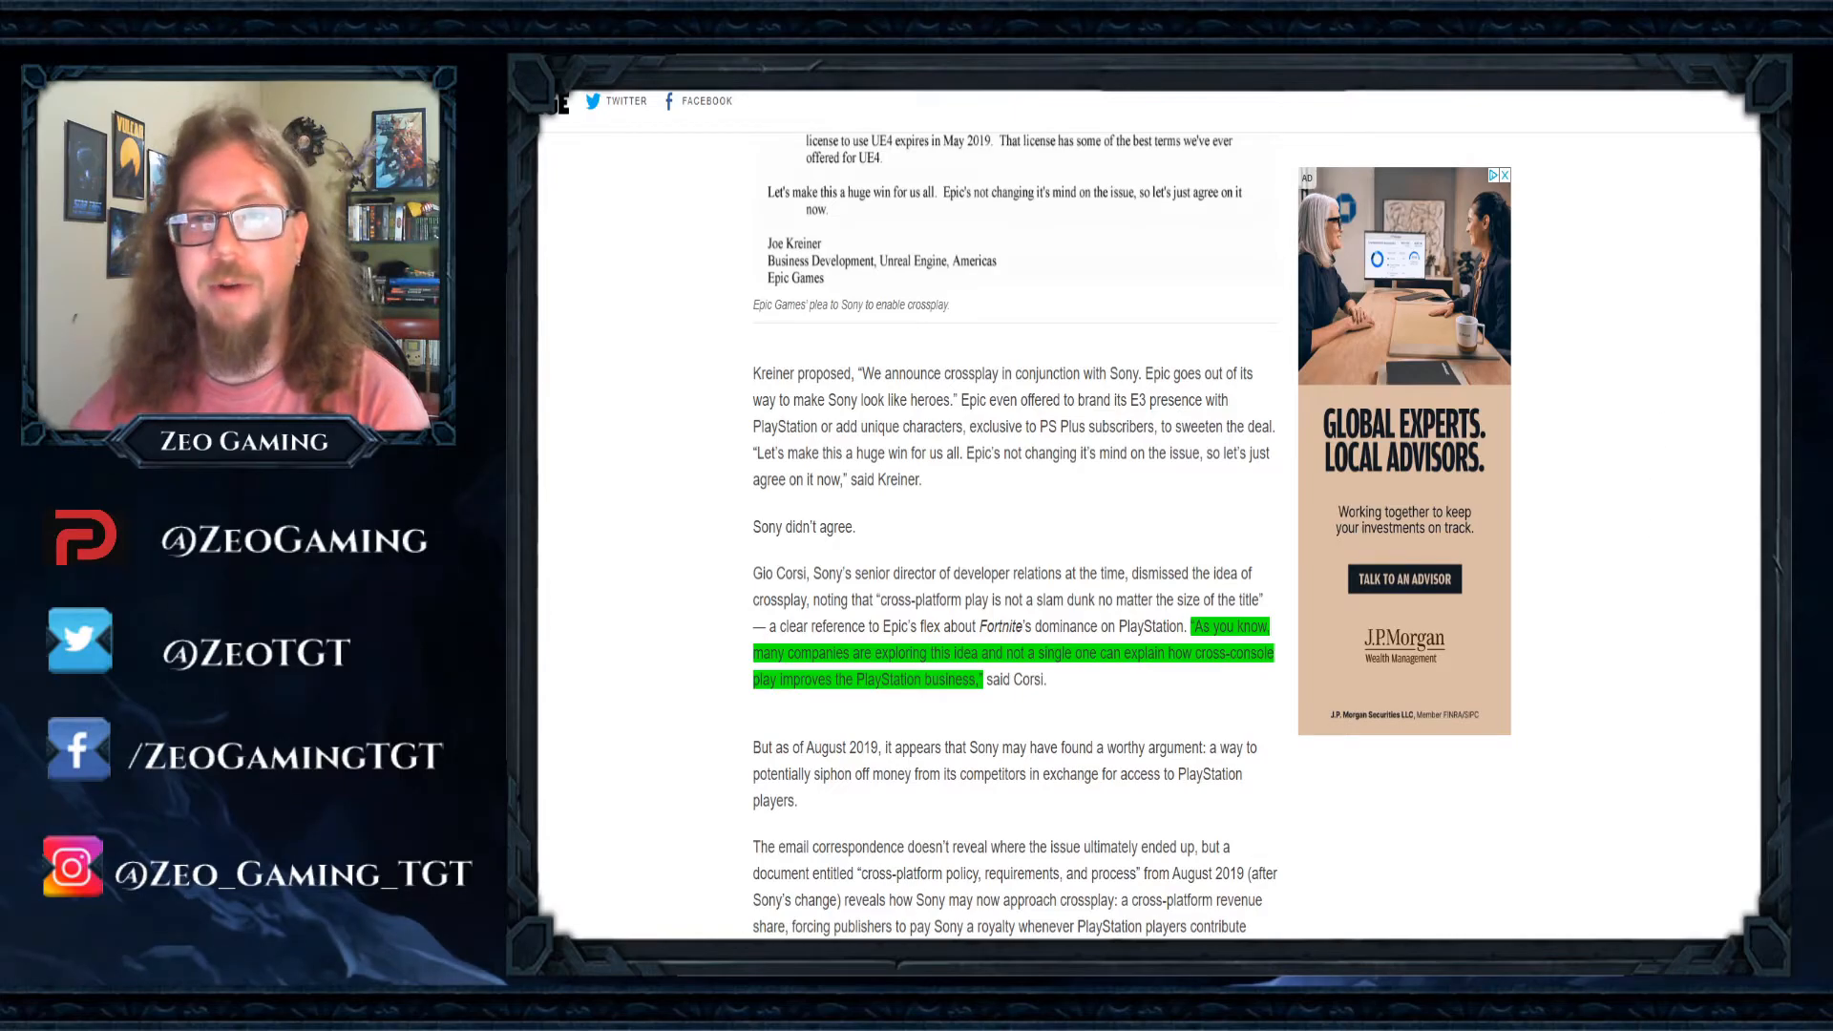
{"action": "scroll", "scroll_direction": "down", "scroll_amount": 3}
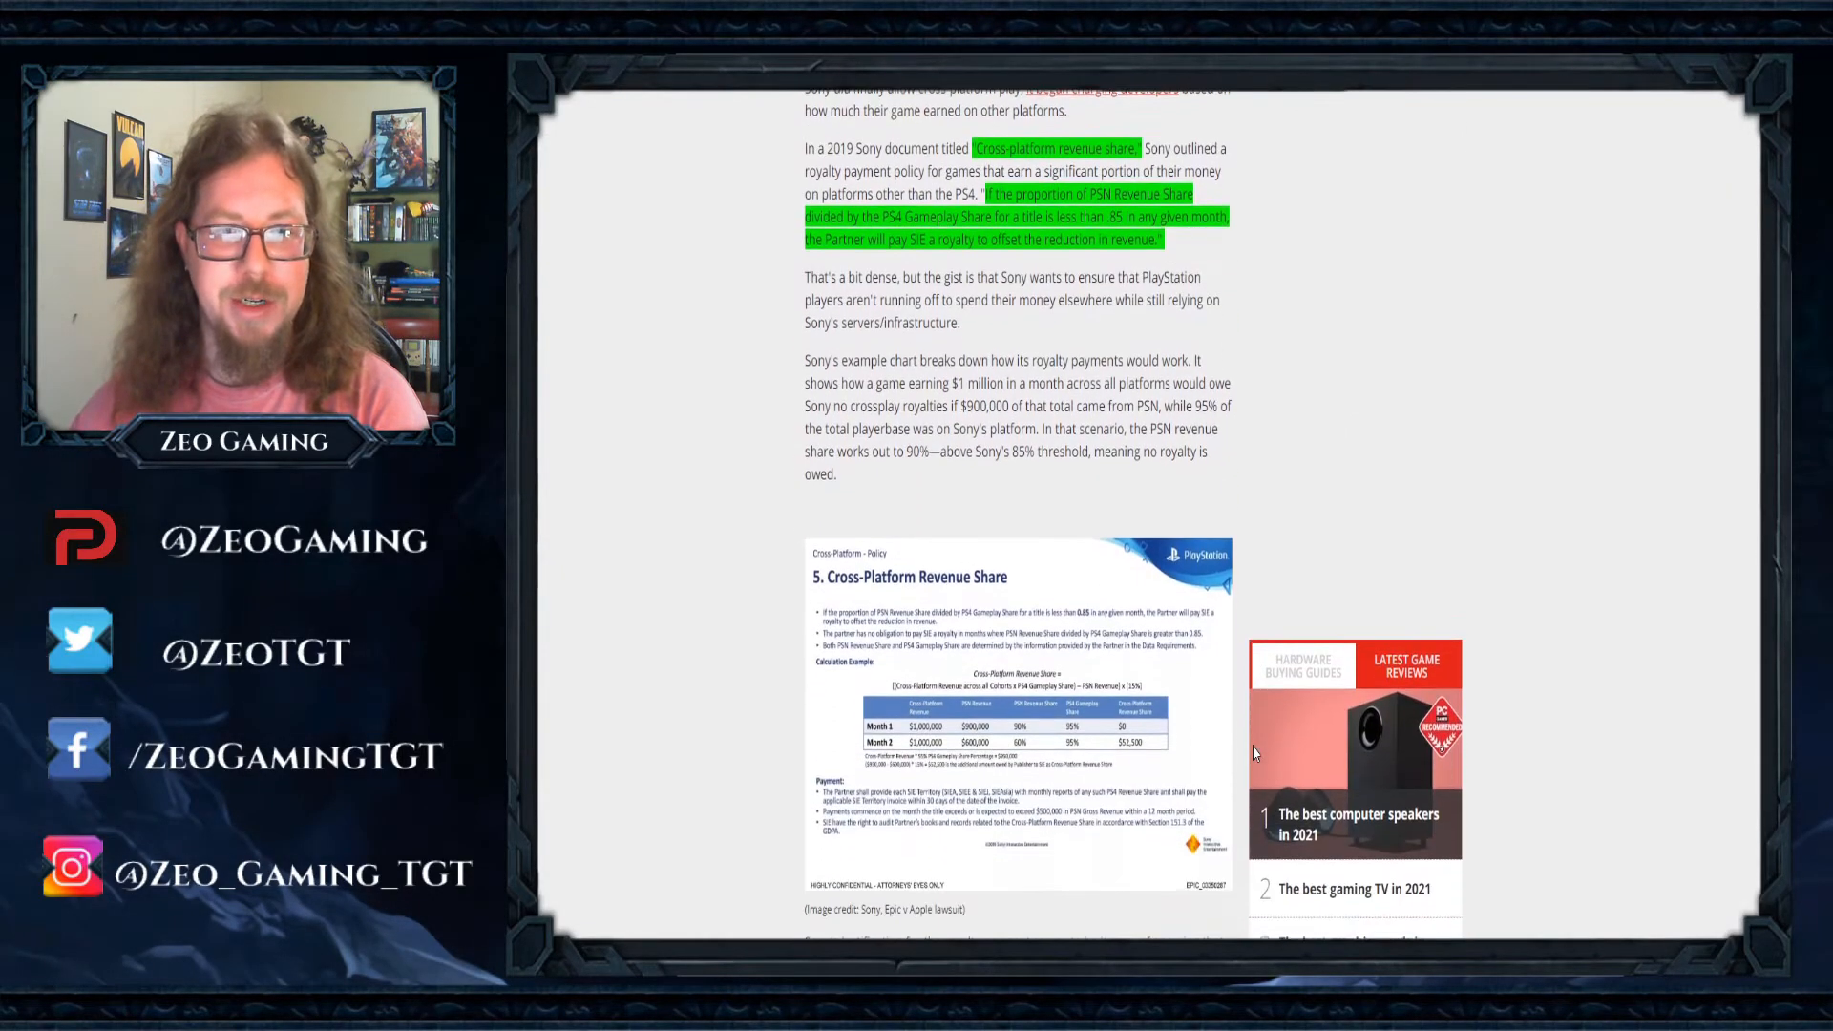
{"action": "mouse_move", "coordinate": [1384, 562]}
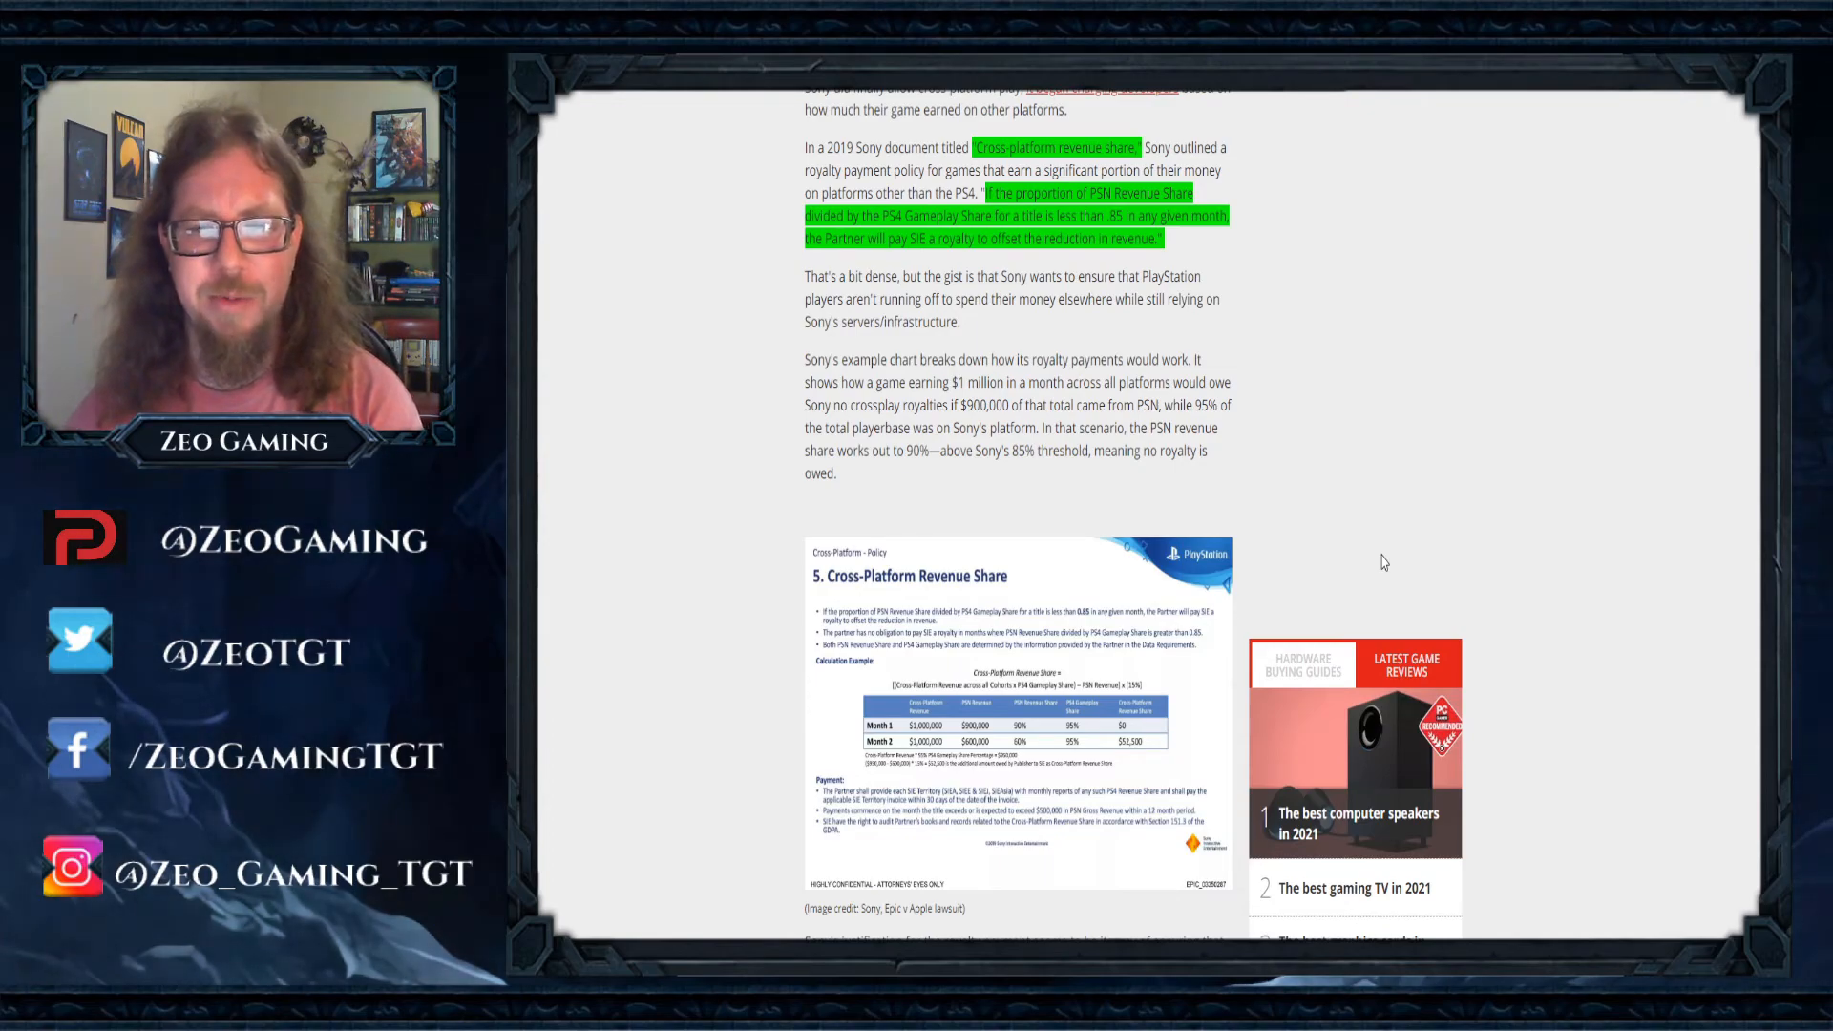
{"action": "scroll", "scroll_direction": "down", "scroll_amount": 3}
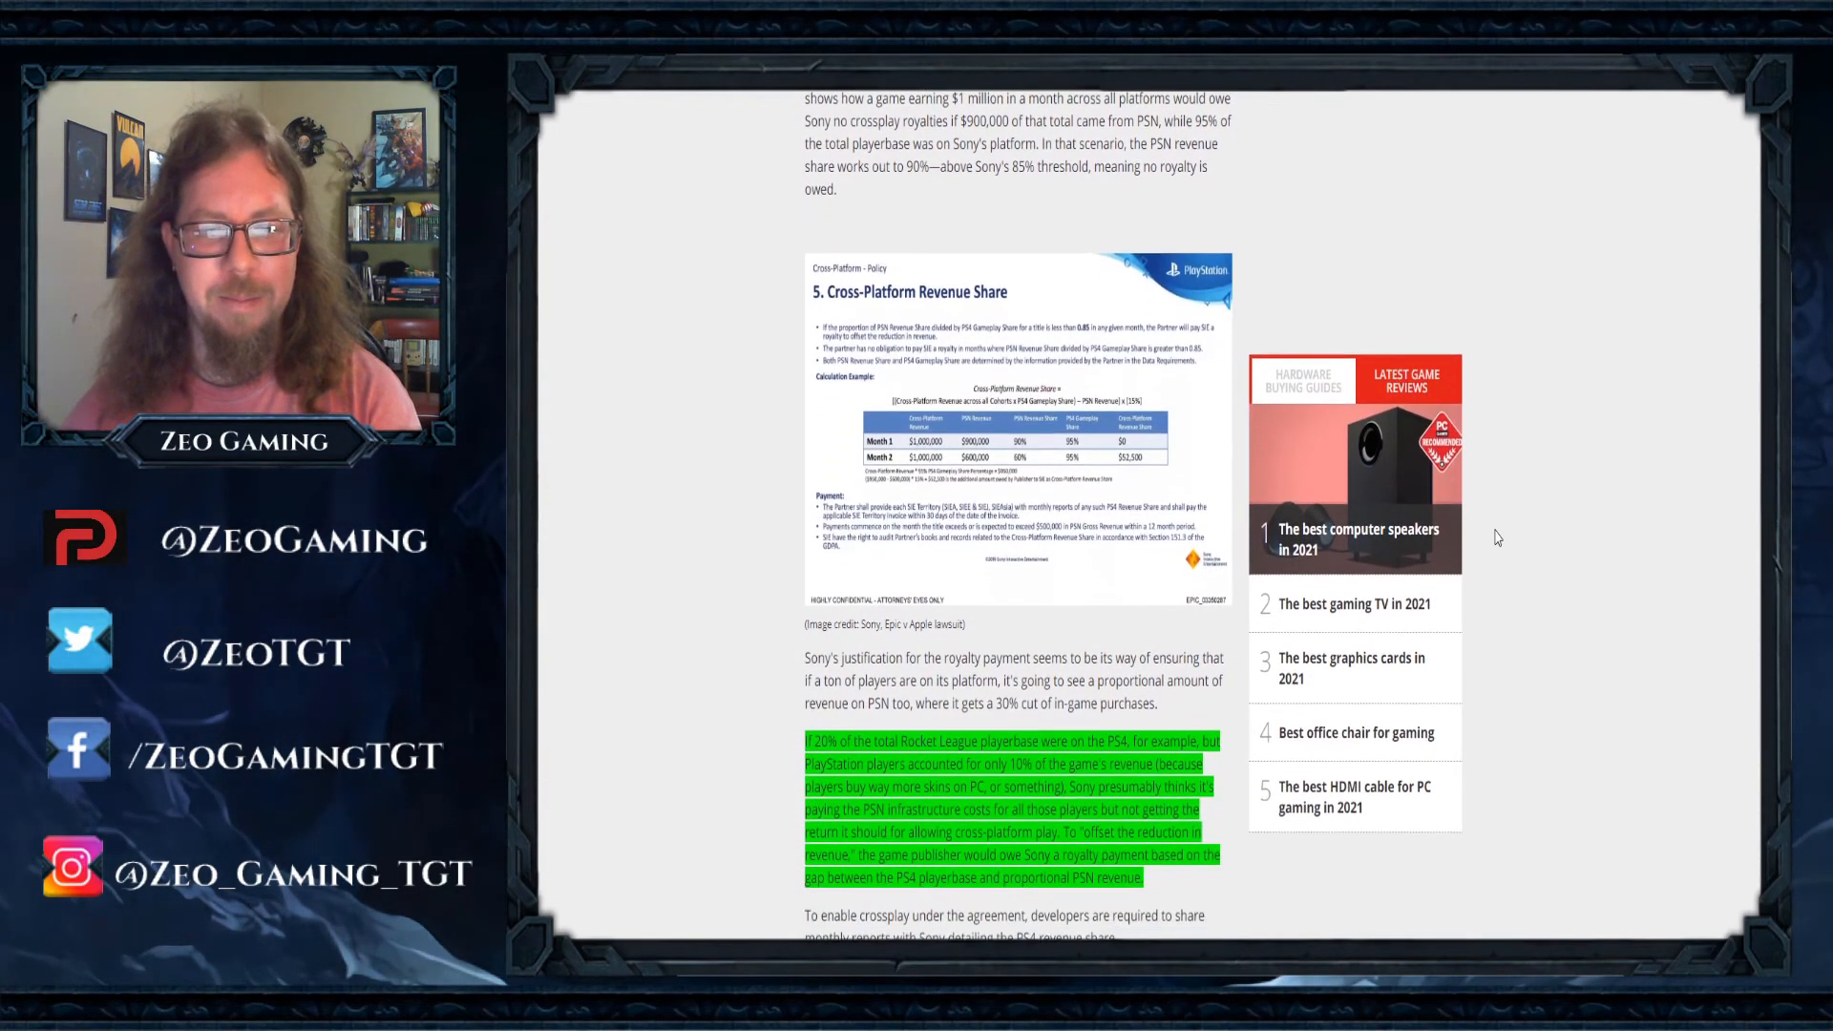
{"action": "scroll", "scroll_direction": "down", "scroll_amount": 3}
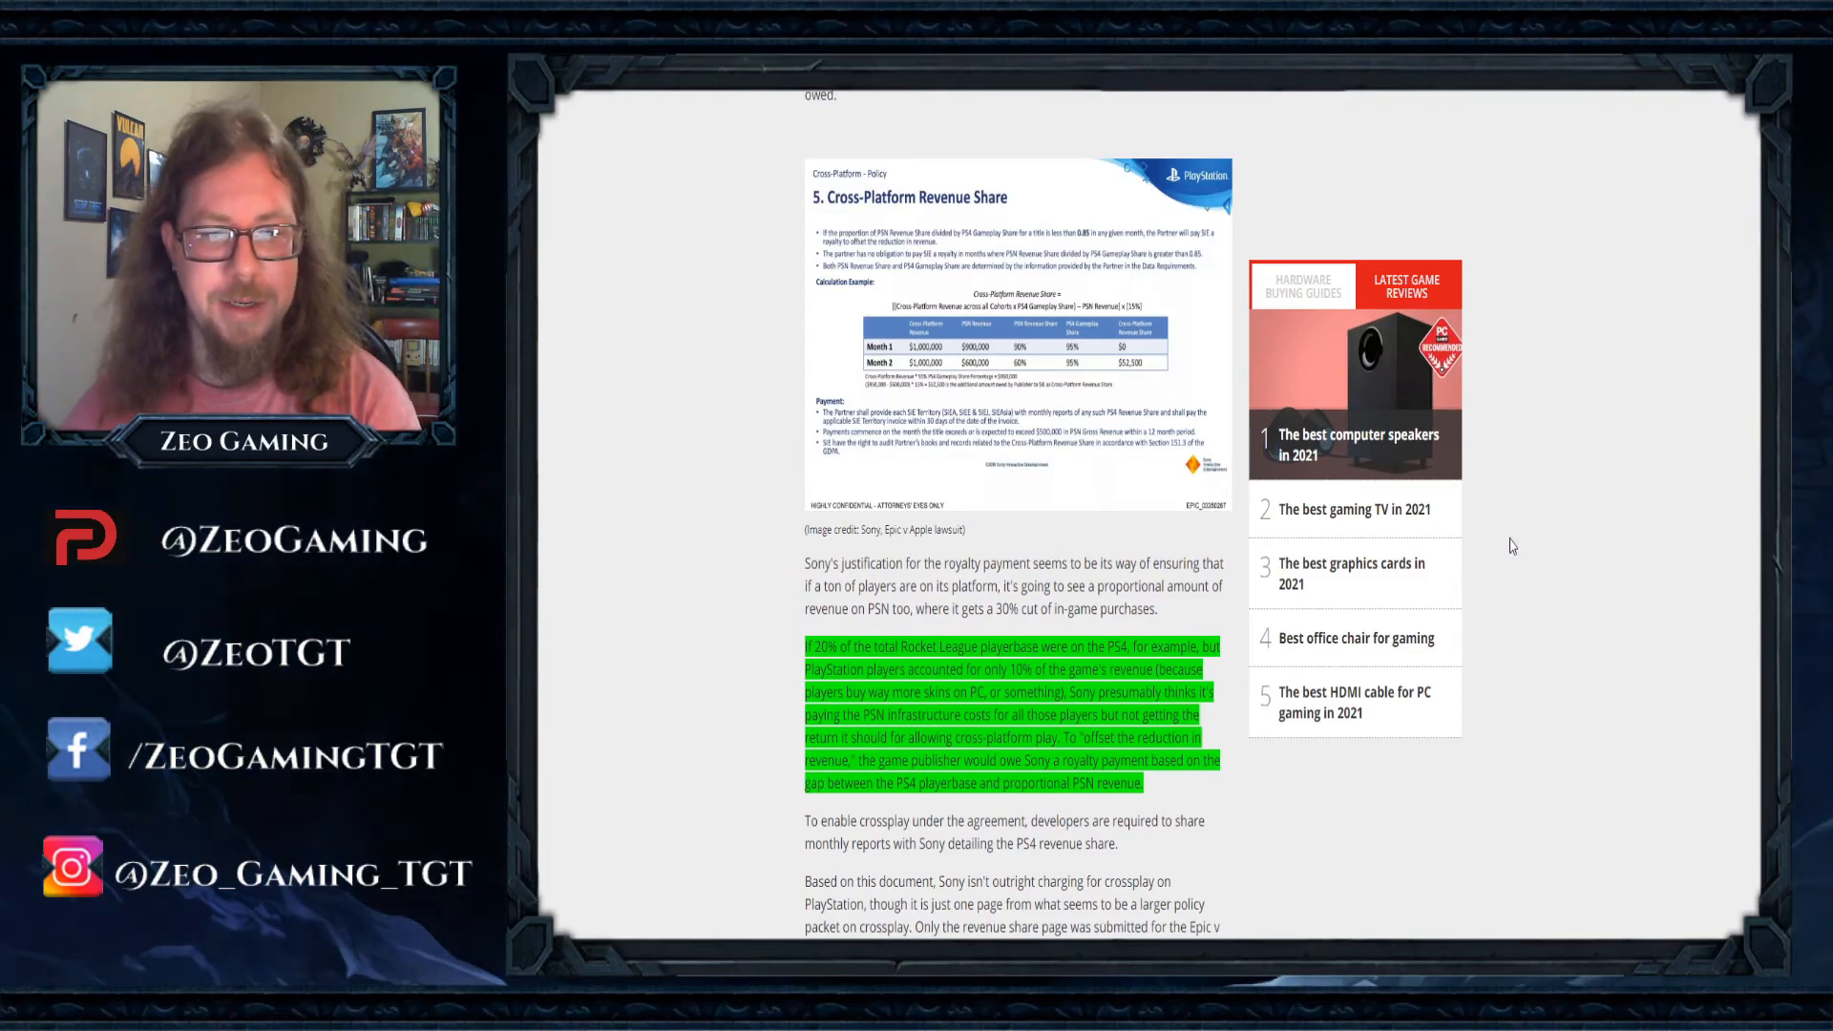
{"action": "scroll", "scroll_direction": "down", "scroll_amount": 3}
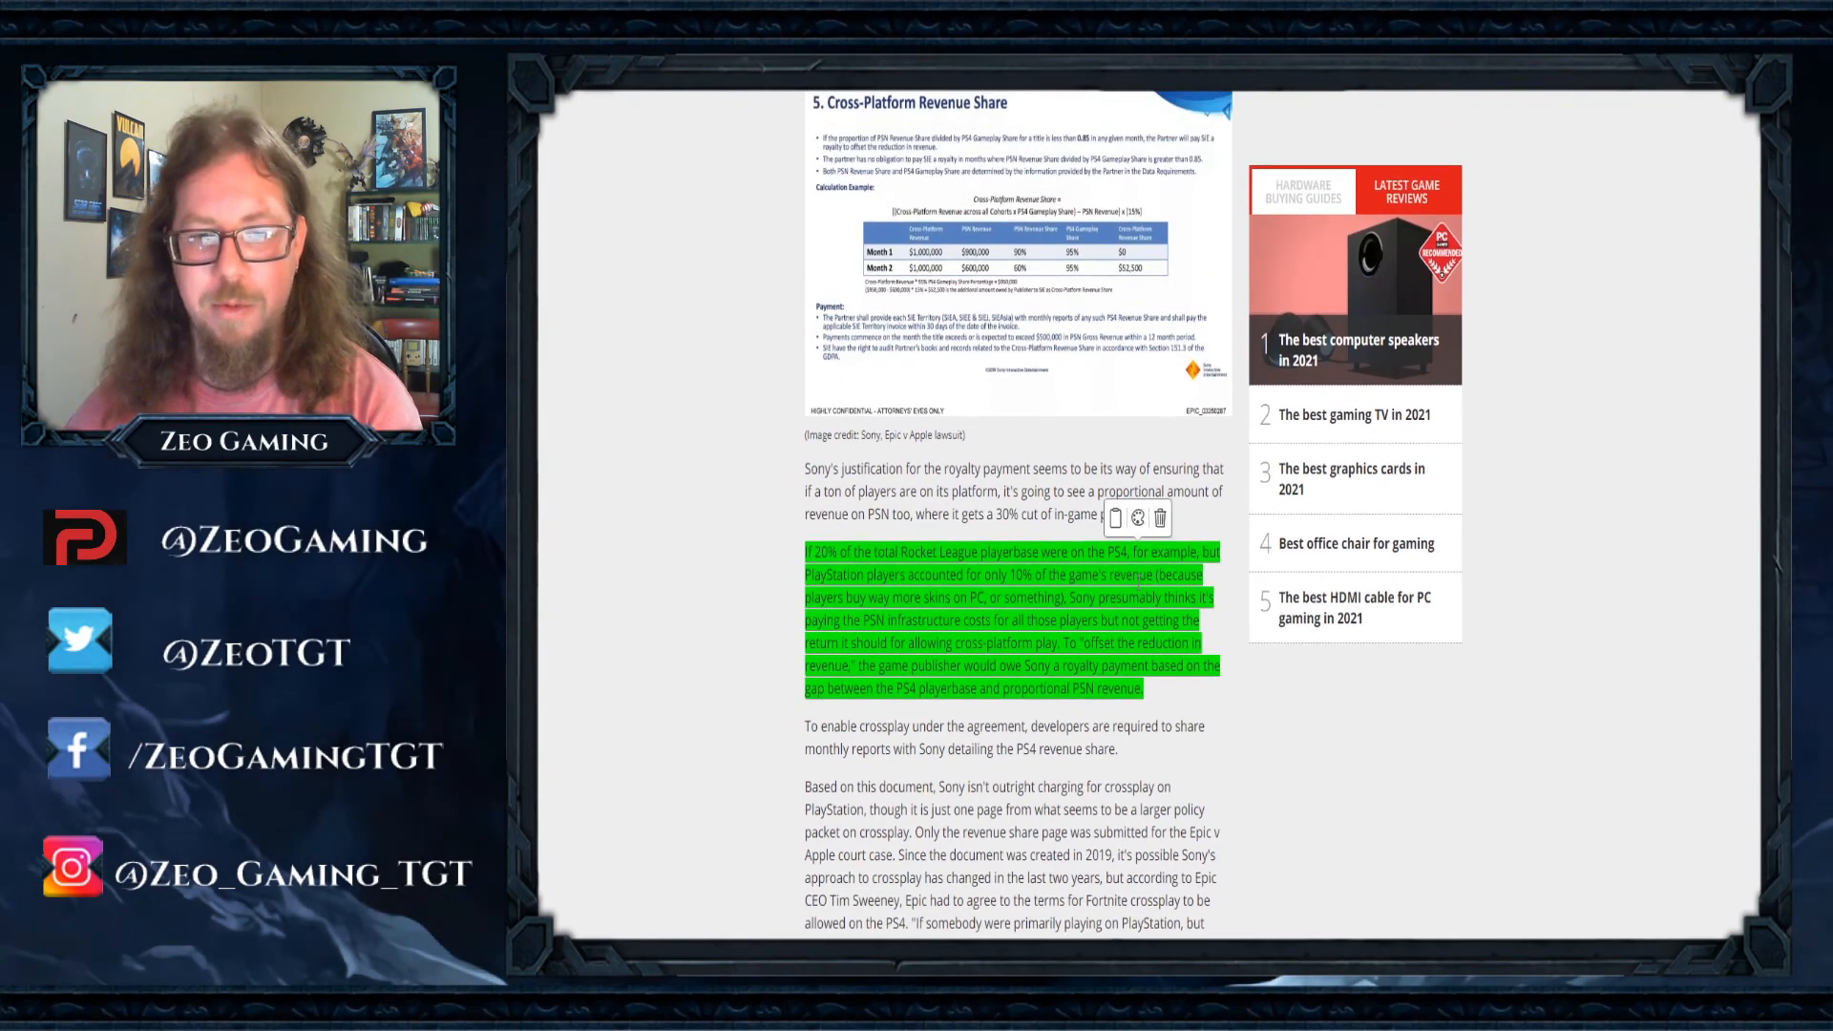
{"action": "scroll", "scroll_direction": "up", "scroll_amount": 3}
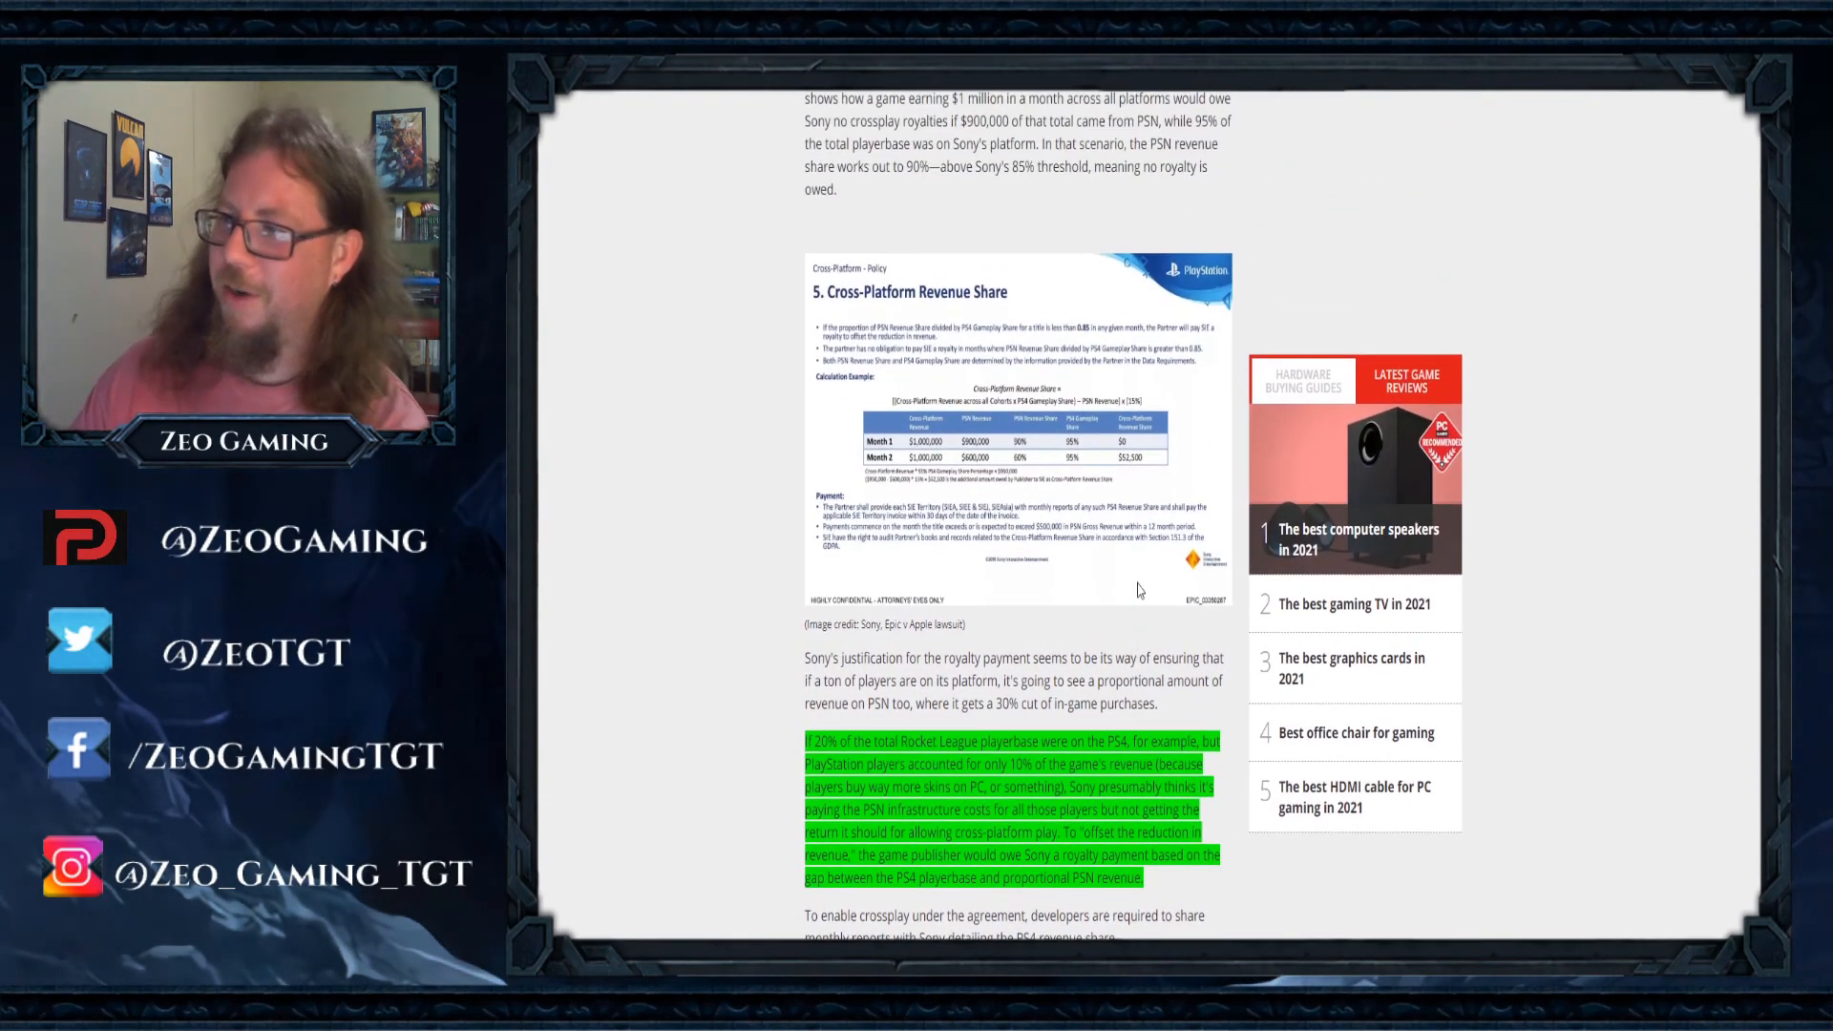
{"action": "scroll", "scroll_direction": "up", "scroll_amount": 3}
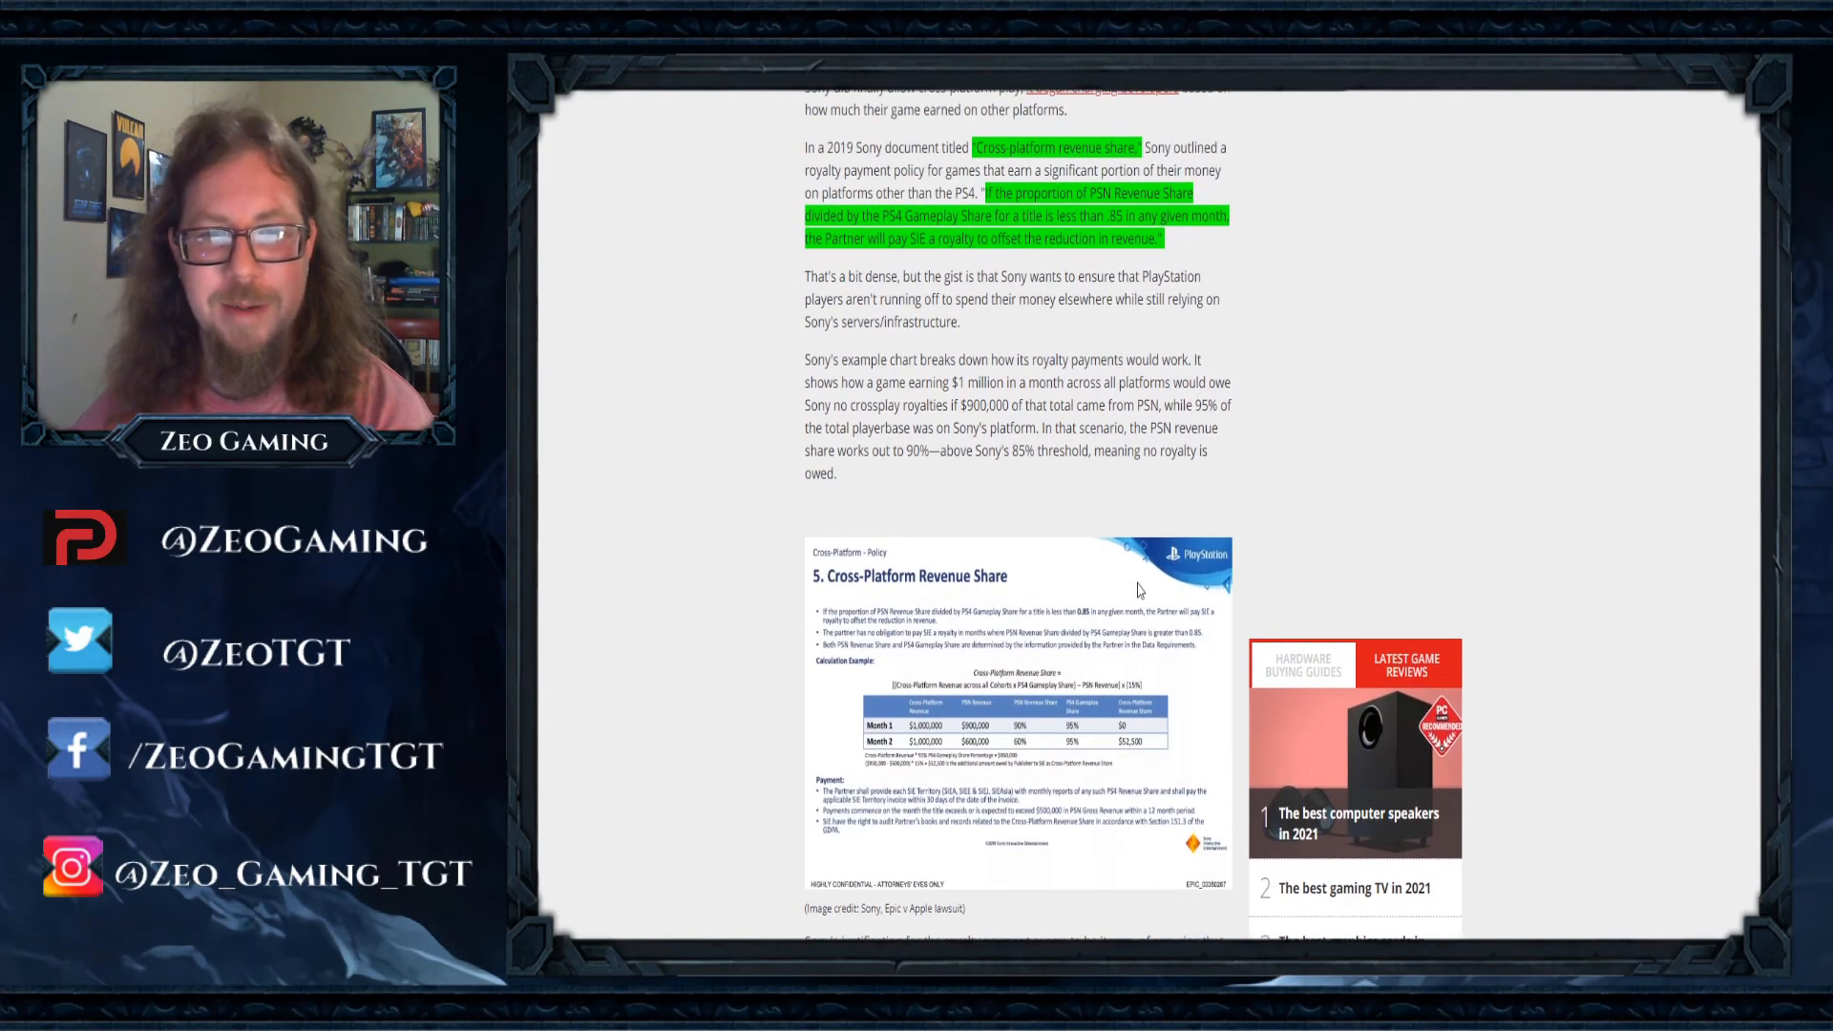
{"action": "scroll", "scroll_direction": "up", "scroll_amount": 3}
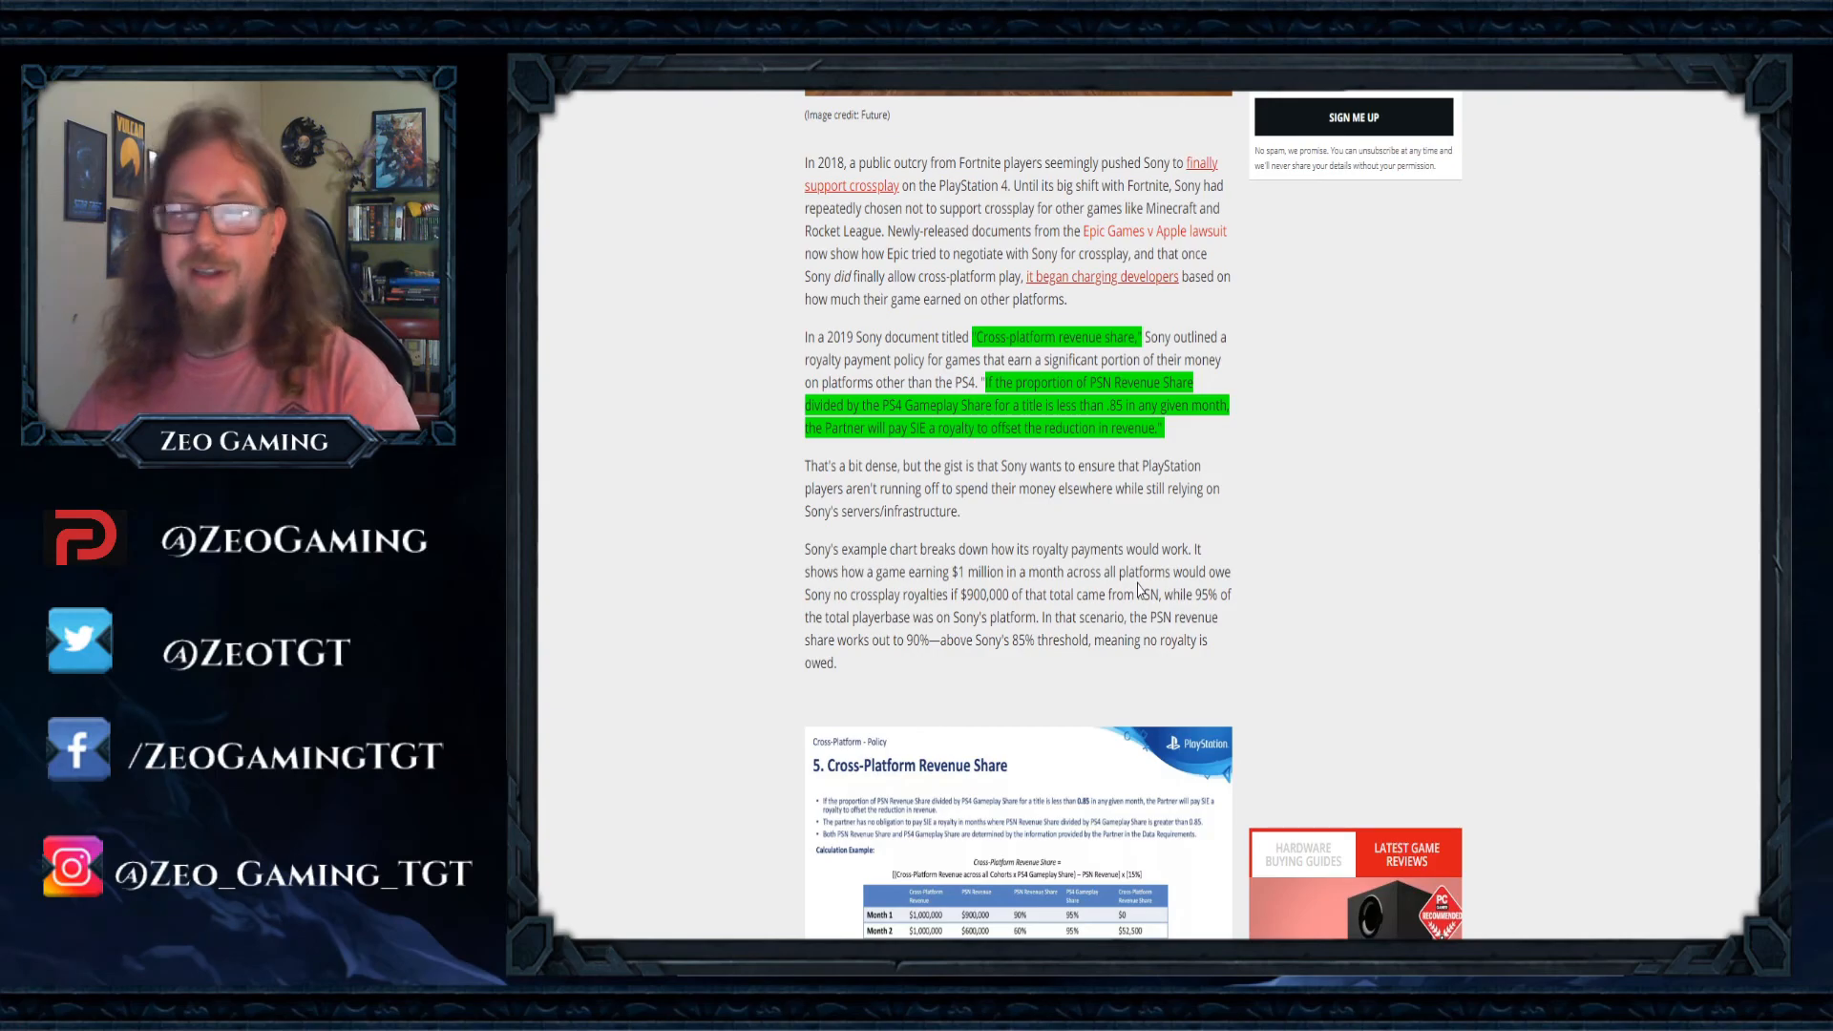
{"action": "scroll", "scroll_direction": "down", "scroll_amount": 3}
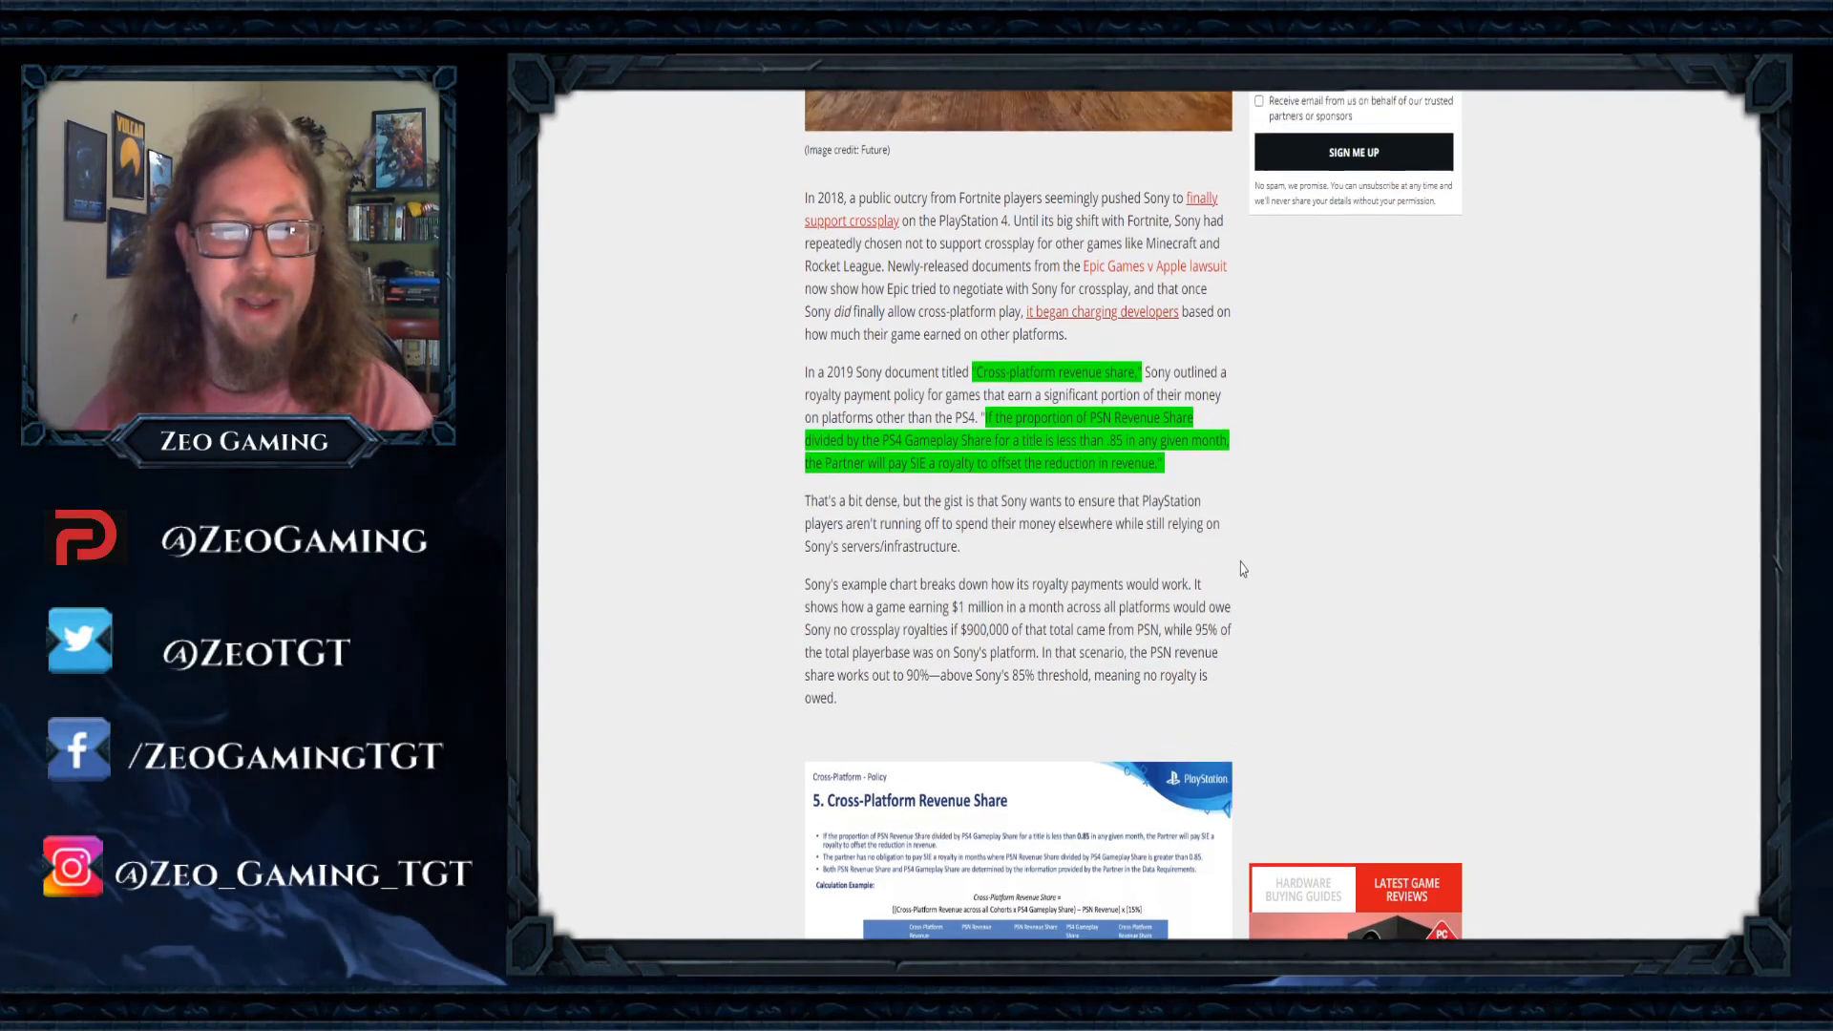
{"action": "scroll", "scroll_direction": "up", "scroll_amount": 3}
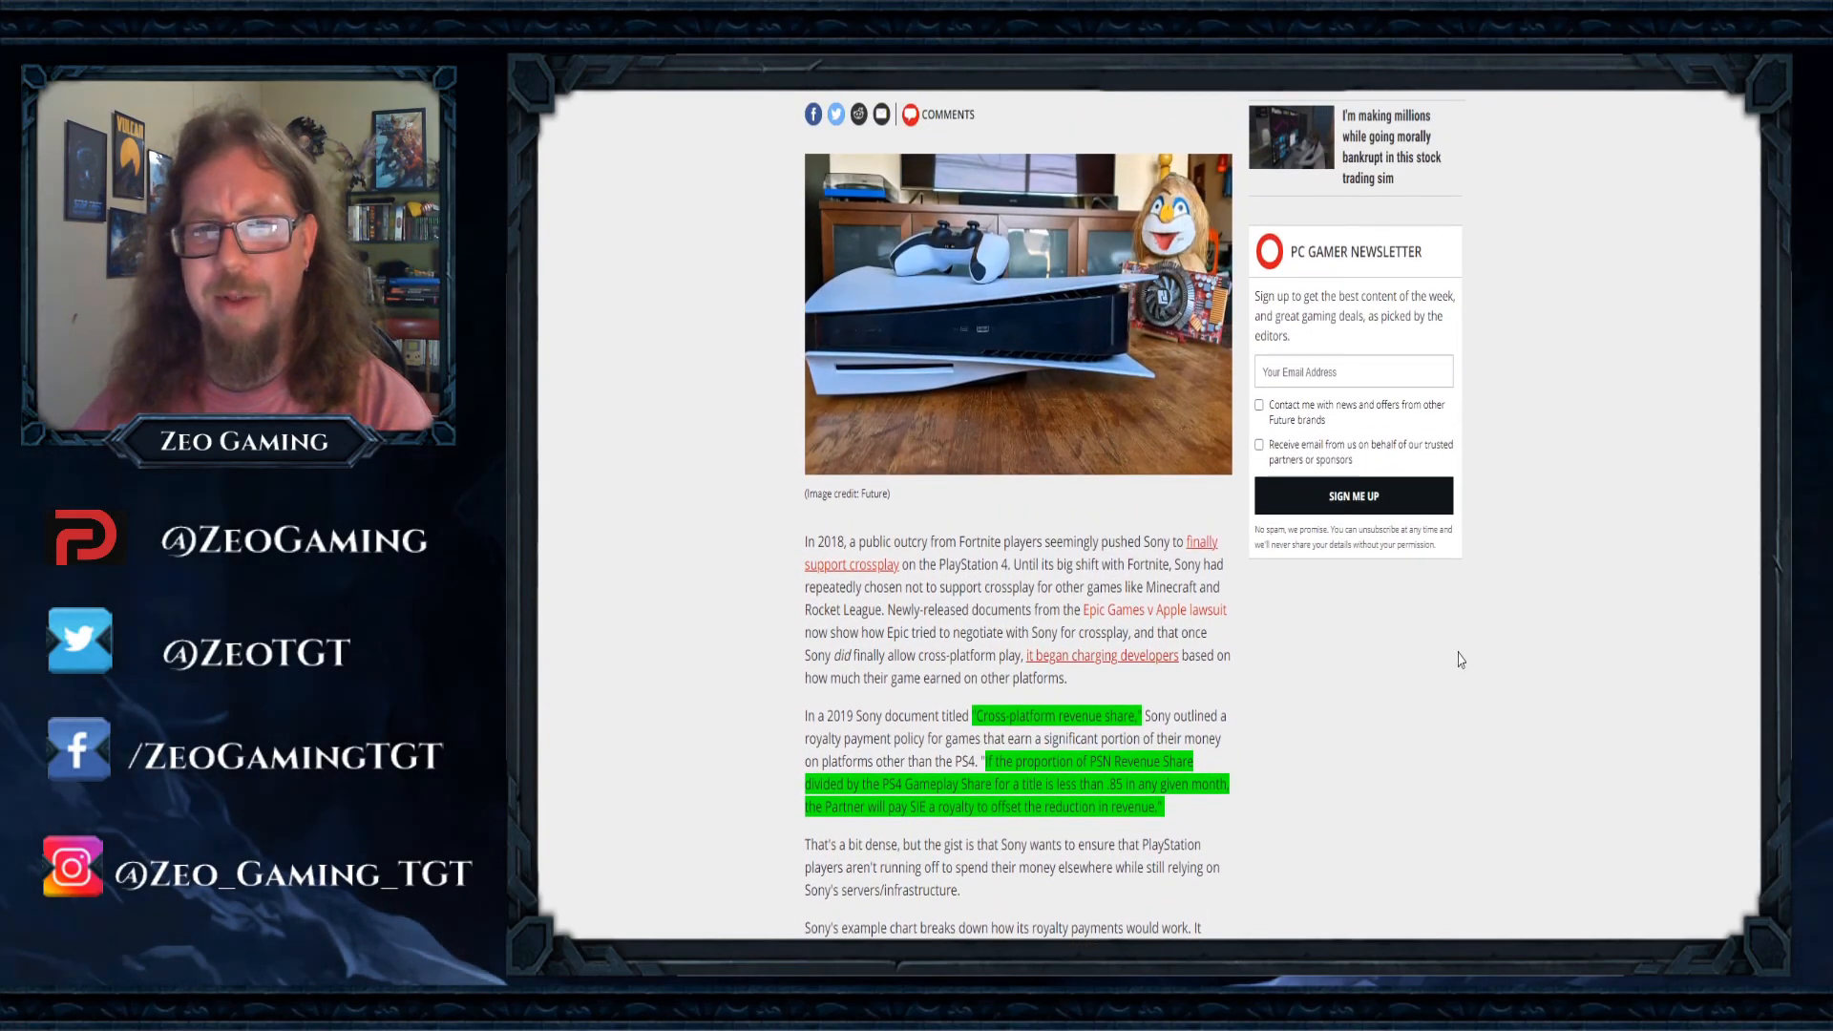
{"action": "scroll", "scroll_direction": "up", "scroll_amount": 3}
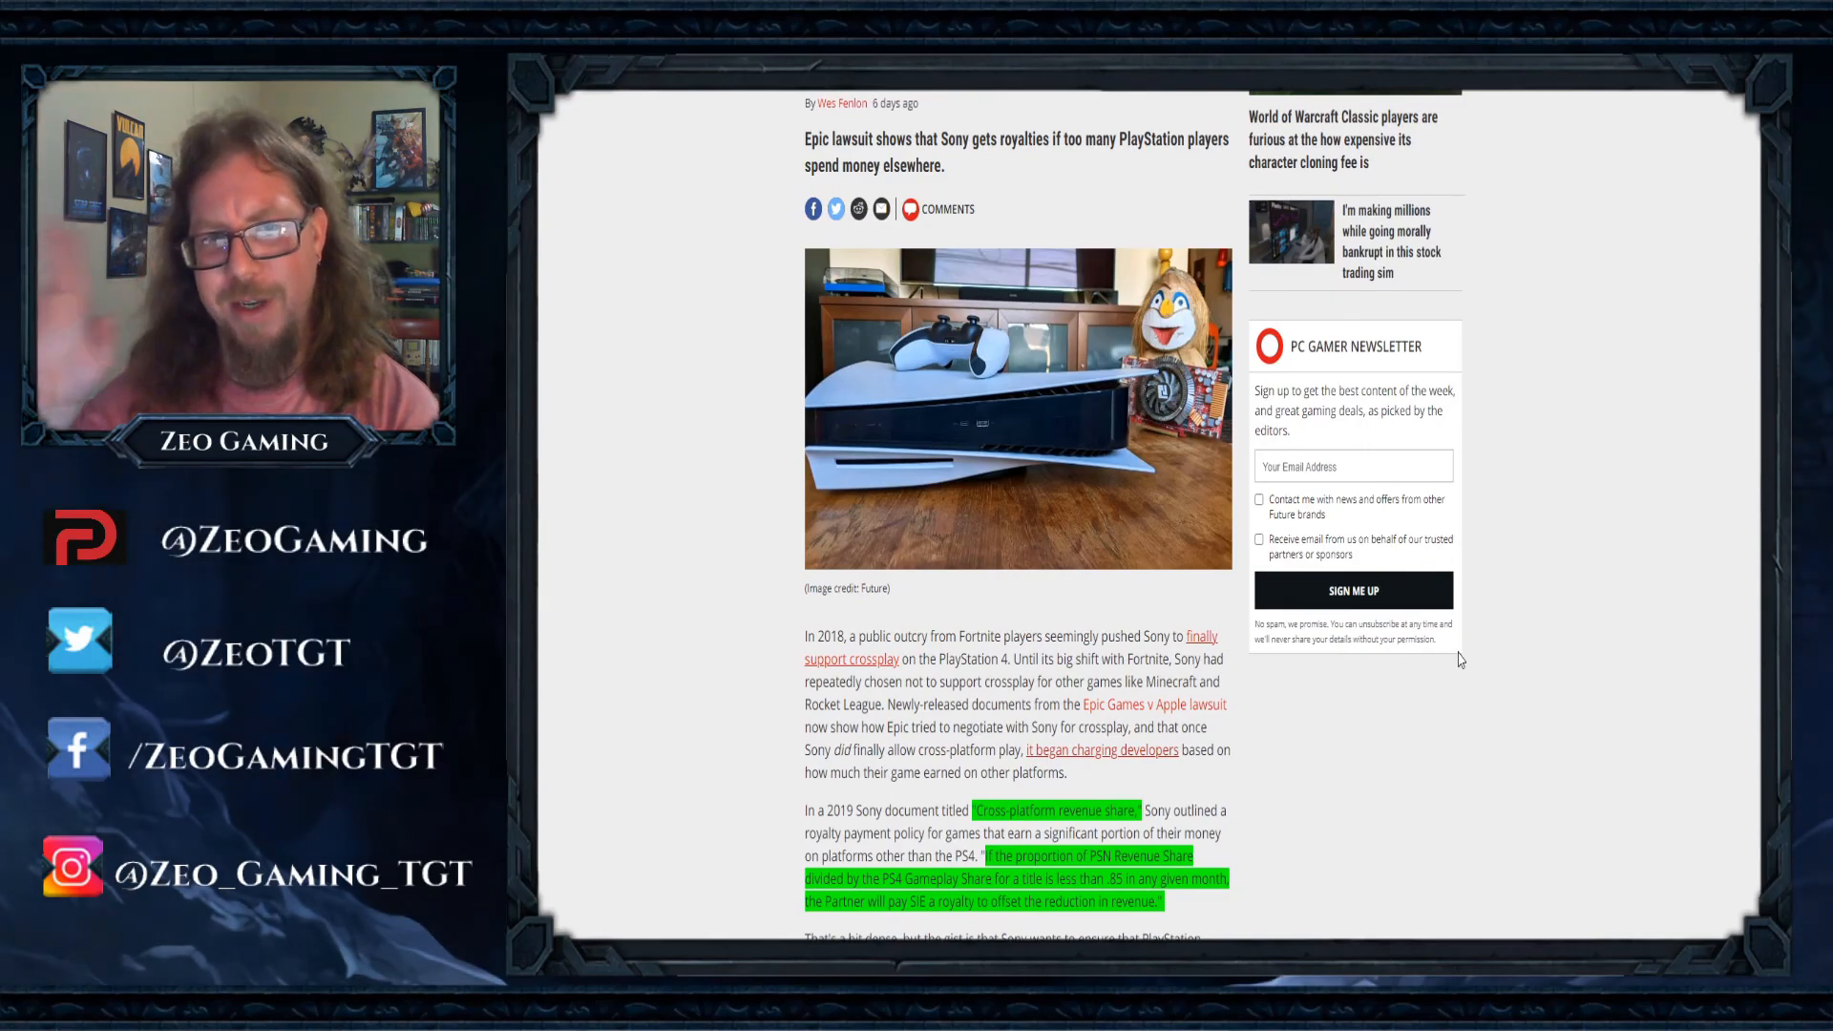